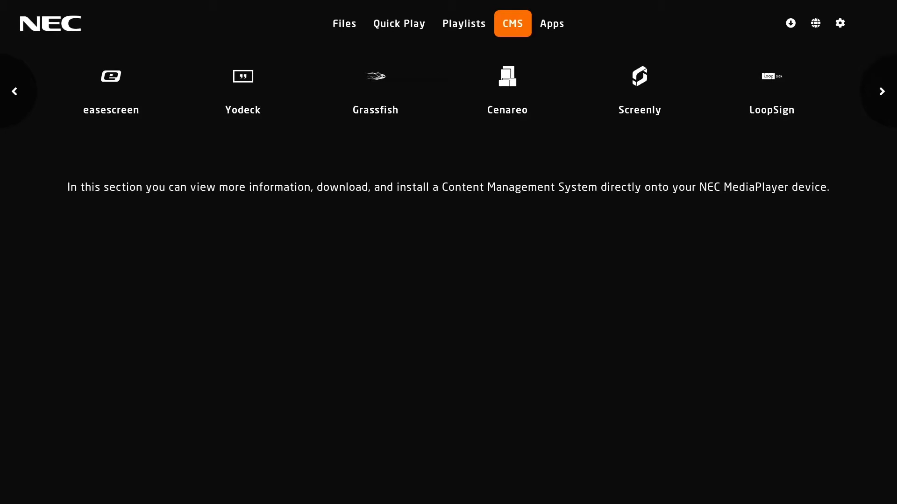
Step: Select easescreen in the CMS list to show its Overview, More and Install sections
left_click(110, 91)
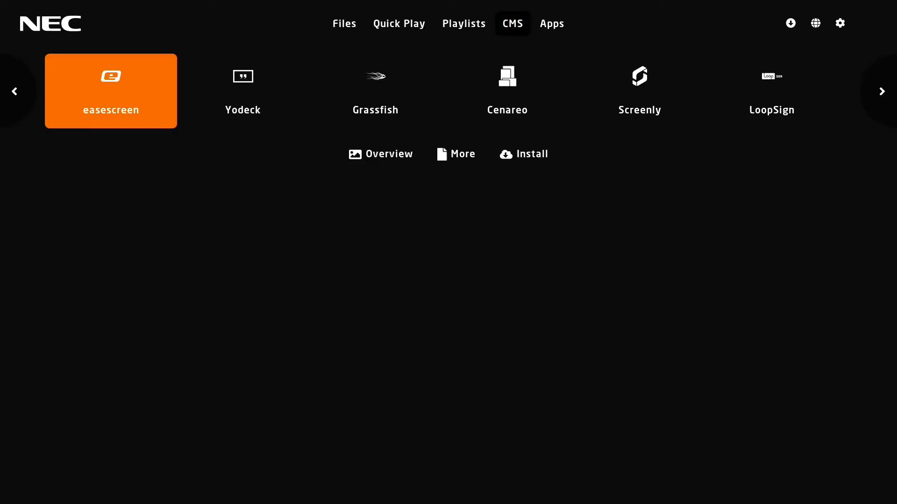
Step: Move through Yodeck, LoopSign and Signagram to select XOGO at the list's end
left_click(242, 91)
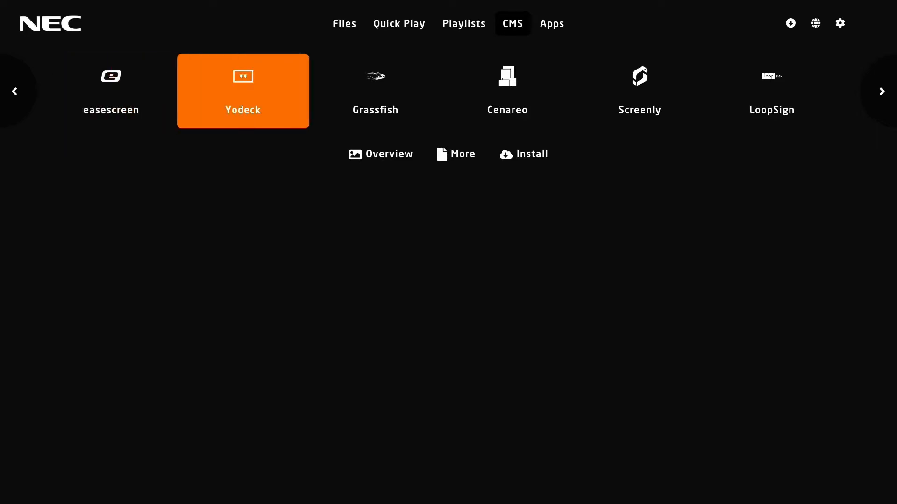
left_click(771, 90)
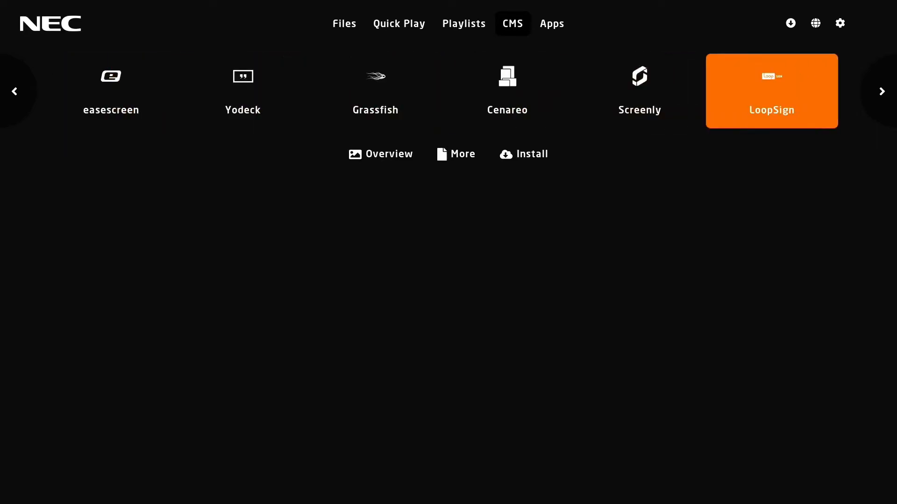
left_click(884, 91)
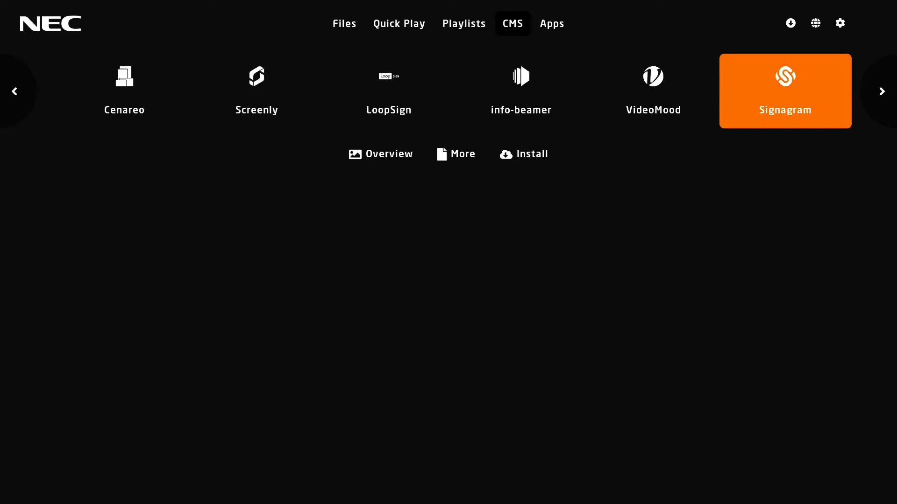
left_click(882, 91)
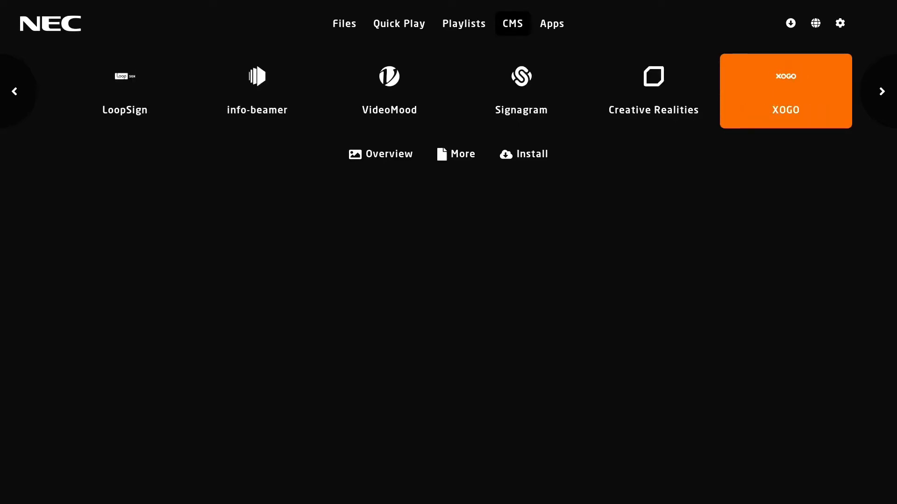
Step: View XOGO's overview, then show its installation instructions
left_click(380, 154)
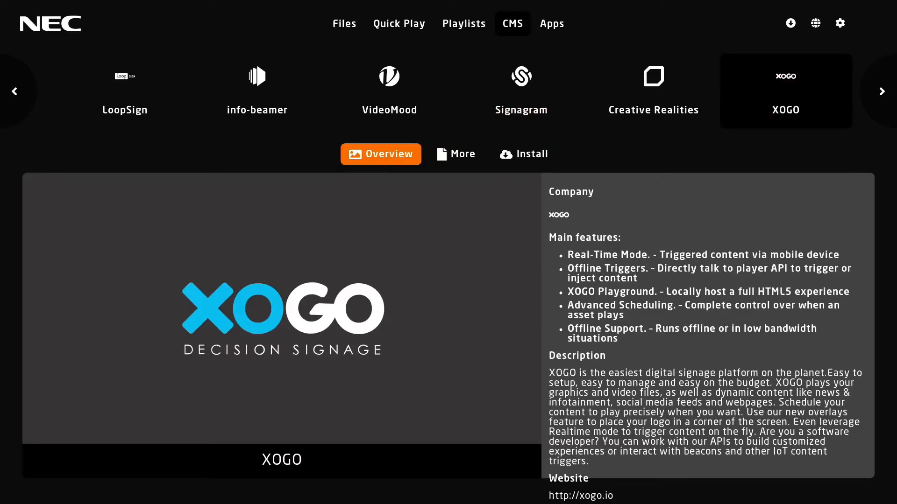
left_click(522, 154)
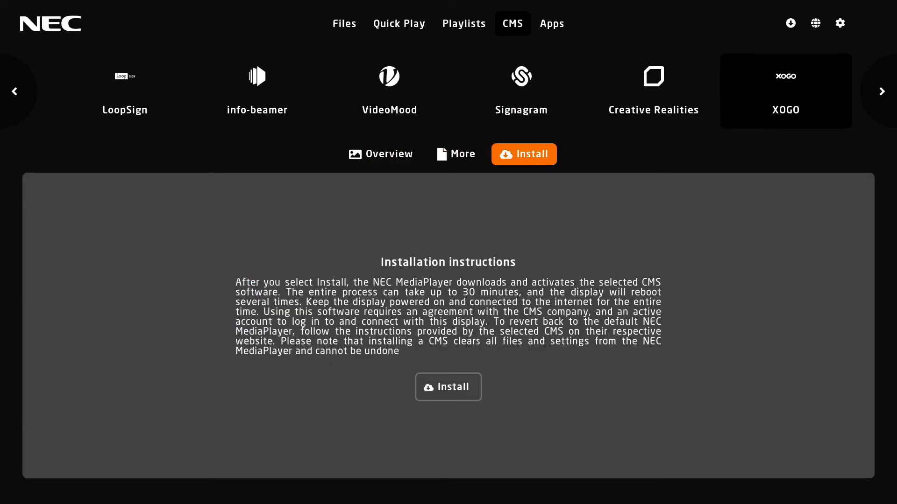